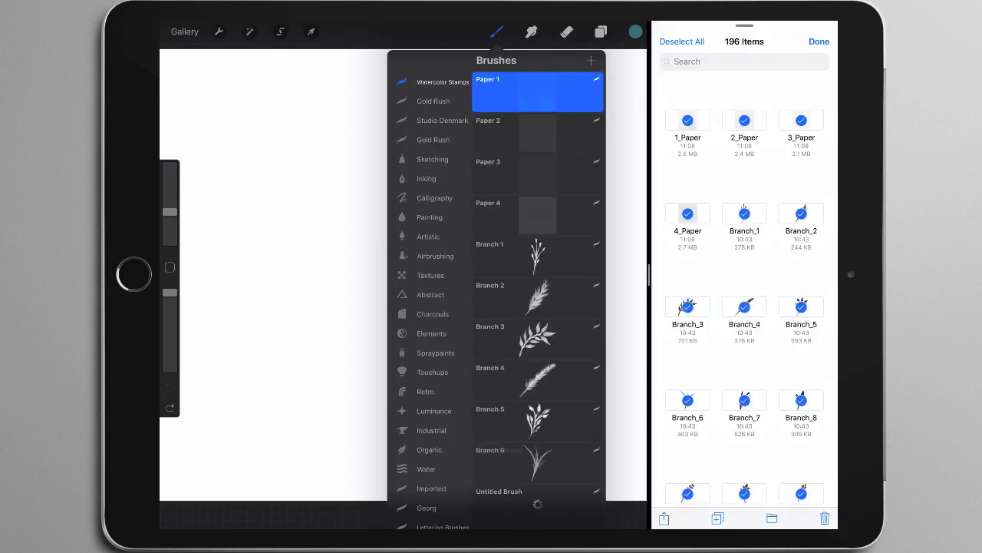
- Scroll through the new Watercolor Stamps set — branches, strokes, circles and splashes — ending on Splash 12
{"action": "scroll", "scroll_direction": "down", "scroll_amount": 3}
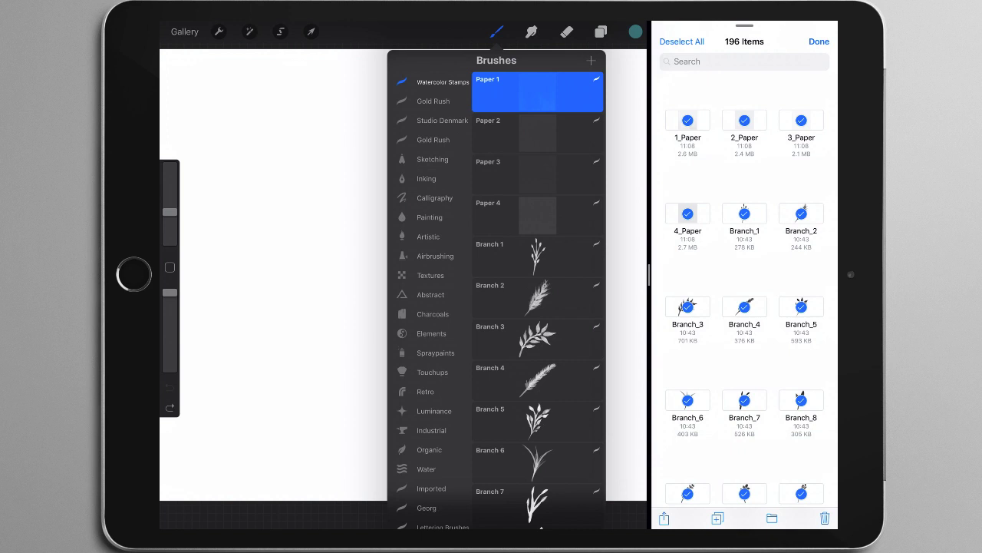
{"action": "scroll", "scroll_direction": "down", "scroll_amount": 3}
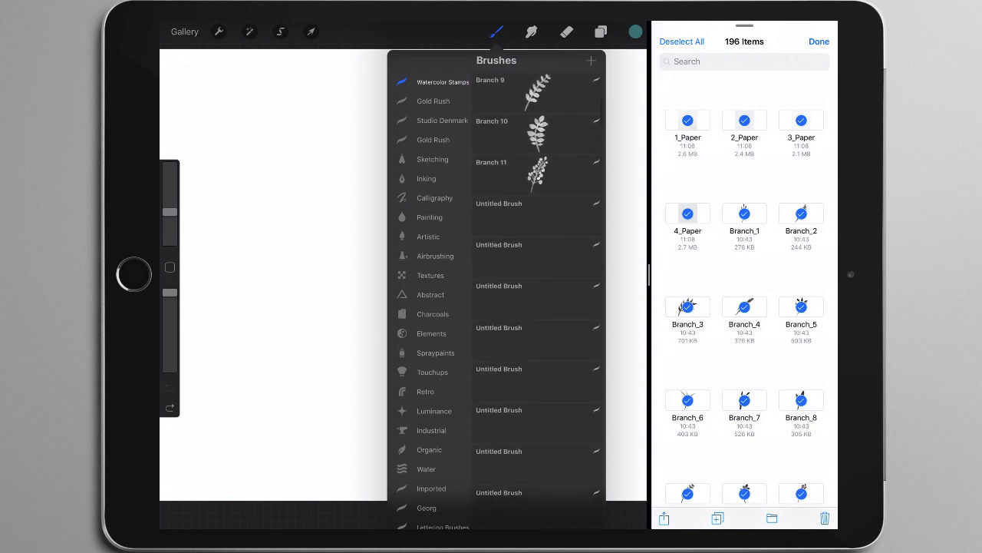
{"action": "scroll", "scroll_direction": "down", "scroll_amount": 3}
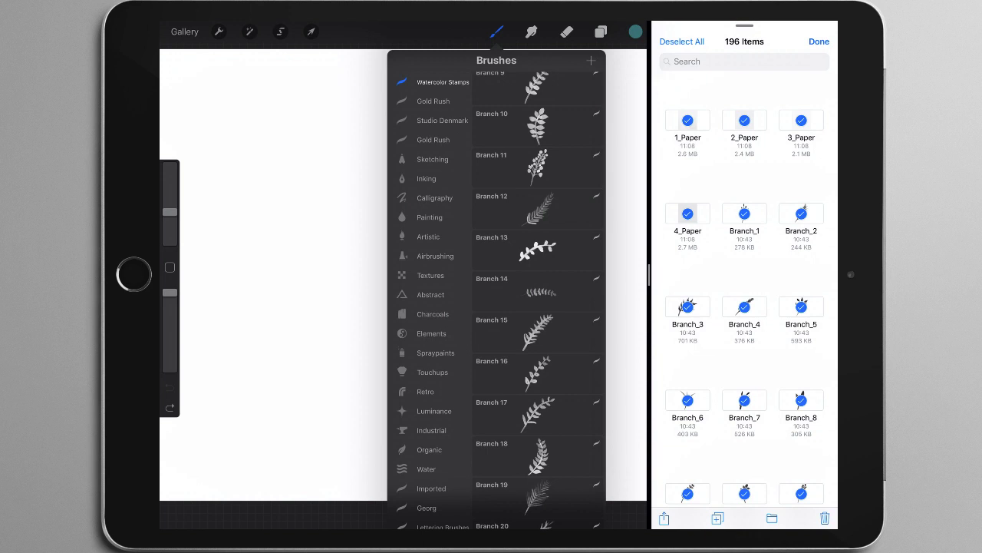
{"action": "scroll", "scroll_direction": "down", "scroll_amount": 3}
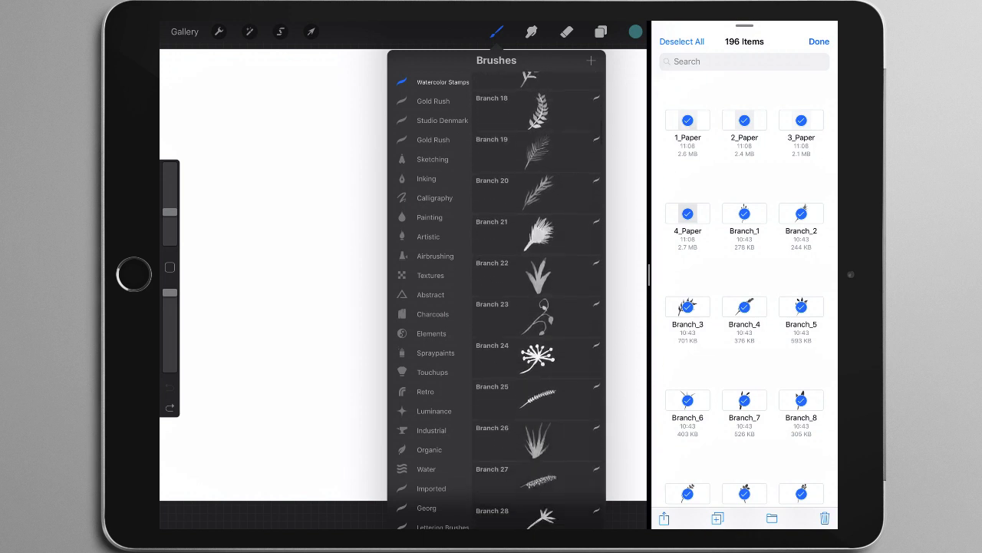
{"action": "scroll", "scroll_direction": "down", "scroll_amount": 3}
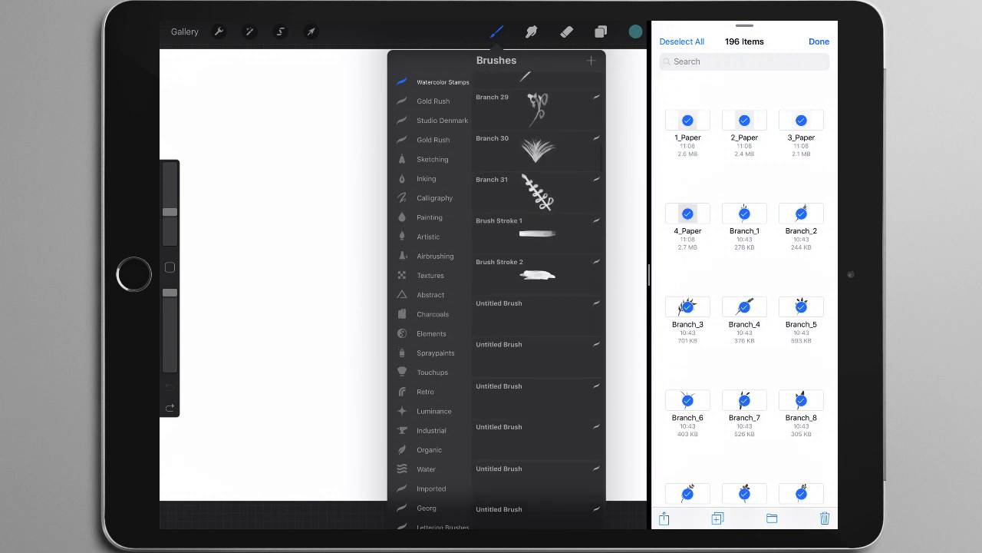
{"action": "scroll", "scroll_direction": "down", "scroll_amount": 3}
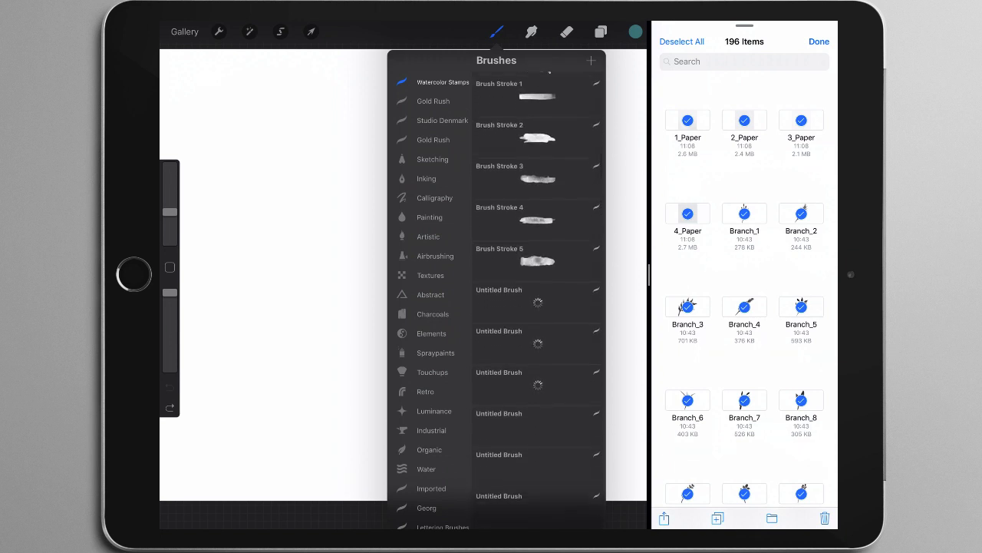
{"action": "scroll", "scroll_direction": "down", "scroll_amount": 3}
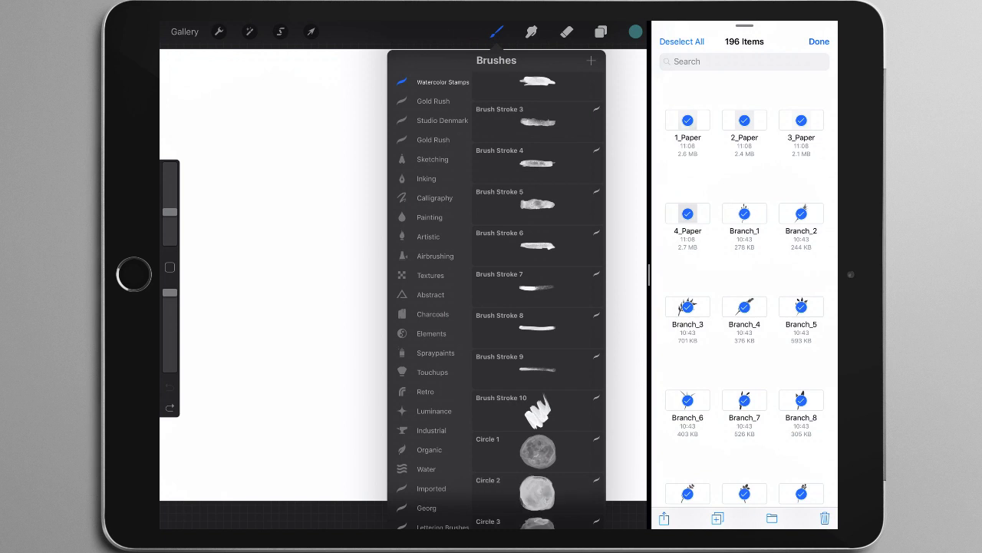
{"action": "scroll", "scroll_direction": "down", "scroll_amount": 3}
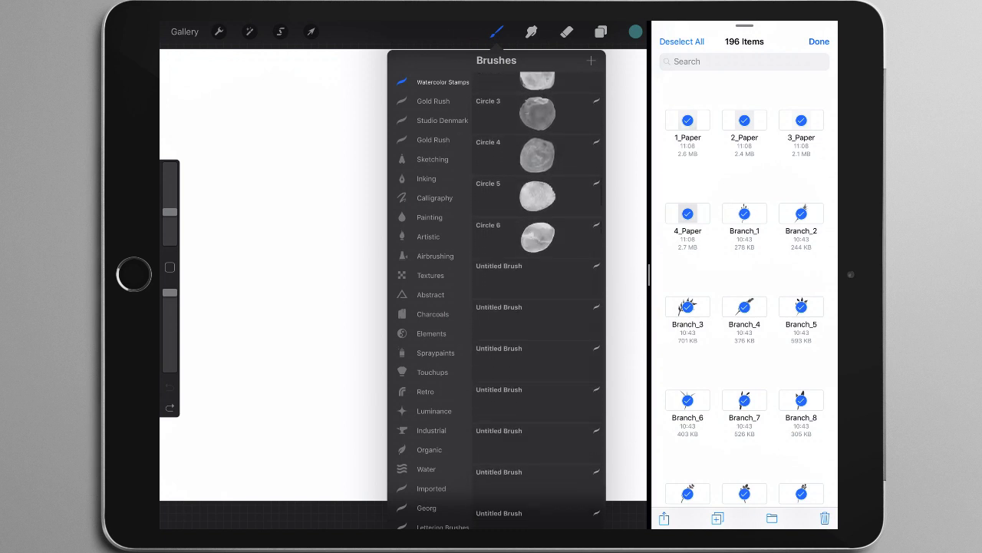
{"action": "scroll", "scroll_direction": "down", "scroll_amount": 3}
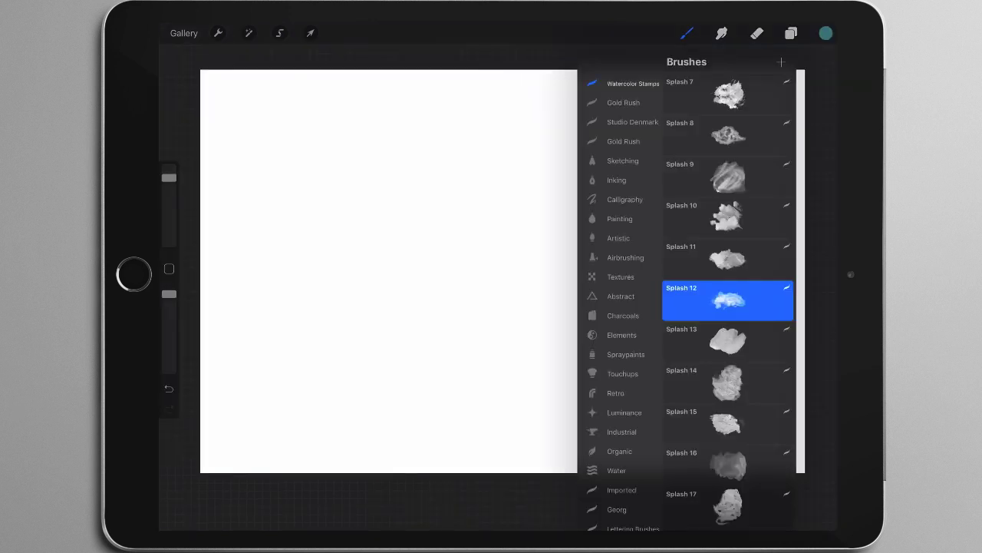
{"action": "scroll", "scroll_direction": "down", "scroll_amount": 3}
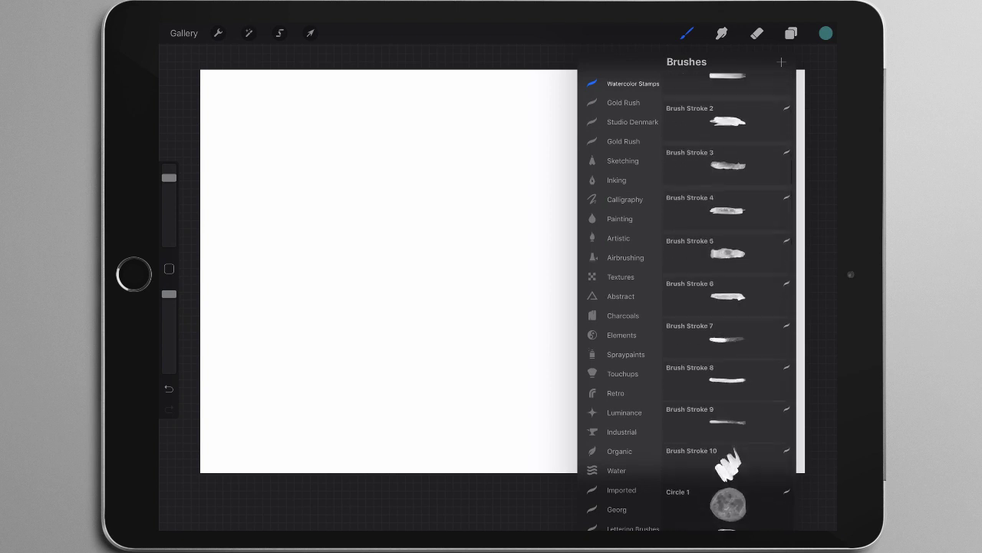
{"action": "scroll", "scroll_direction": "down", "scroll_amount": 3}
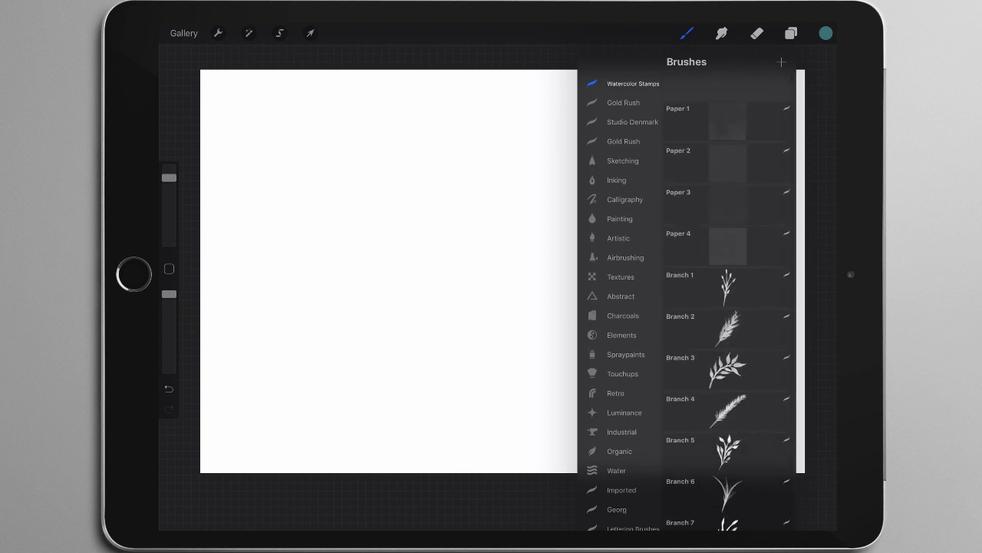
{"action": "scroll", "scroll_direction": "down", "scroll_amount": 3}
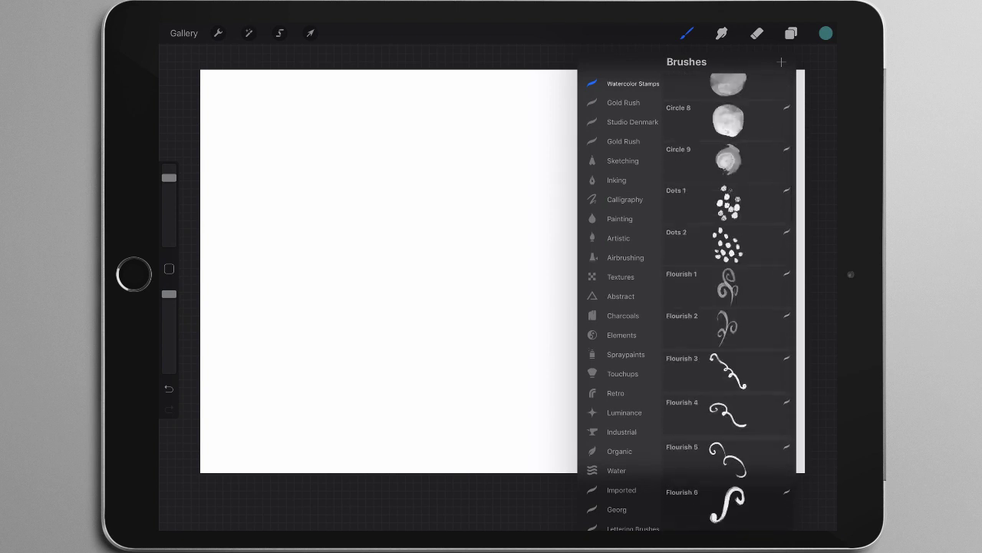
{"action": "scroll", "scroll_direction": "down", "scroll_amount": 3}
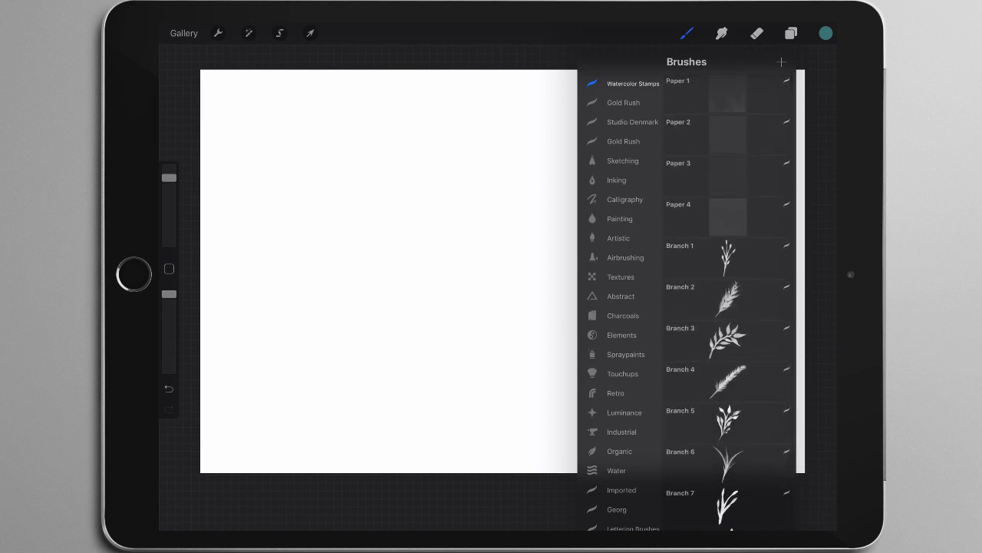
{"action": "scroll", "scroll_direction": "down", "scroll_amount": 3}
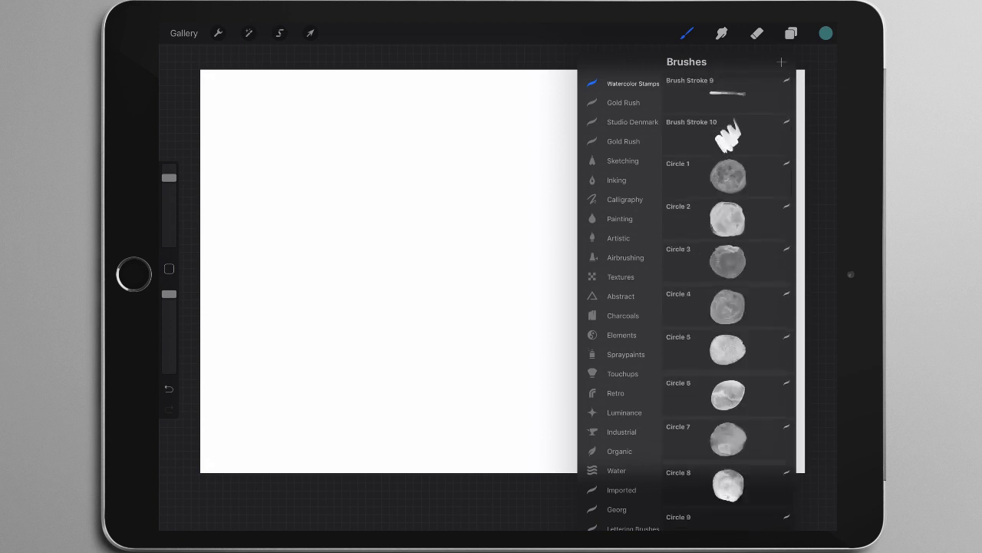
{"action": "scroll", "scroll_direction": "down", "scroll_amount": 3}
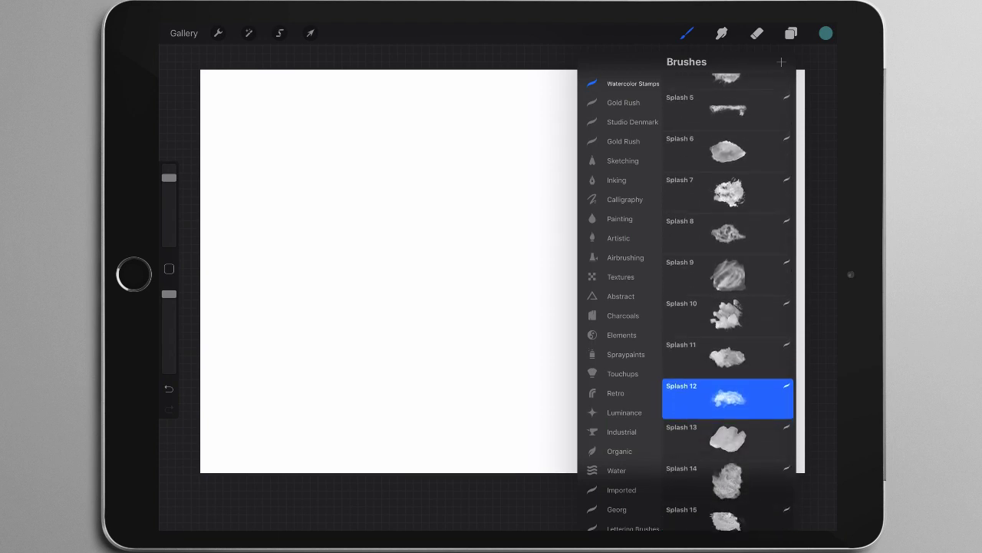
{"action": "scroll", "scroll_direction": "down", "scroll_amount": 3}
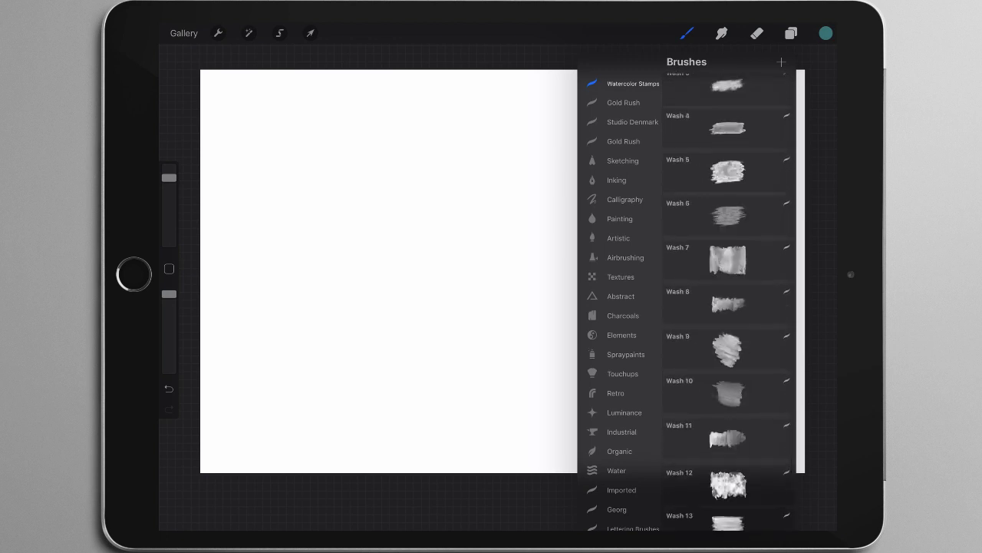
{"action": "scroll", "scroll_direction": "down", "scroll_amount": 3}
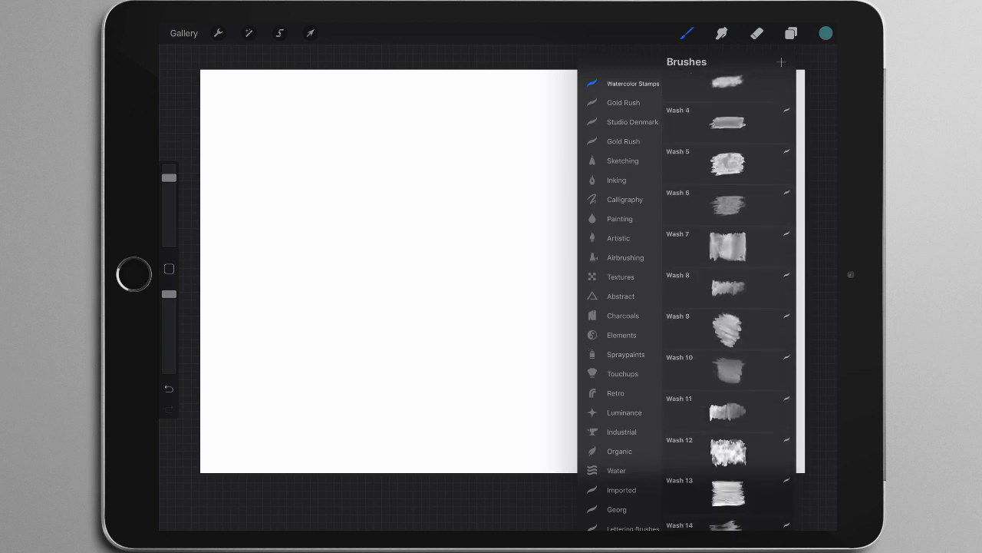
{"action": "scroll", "scroll_direction": "down", "scroll_amount": 3}
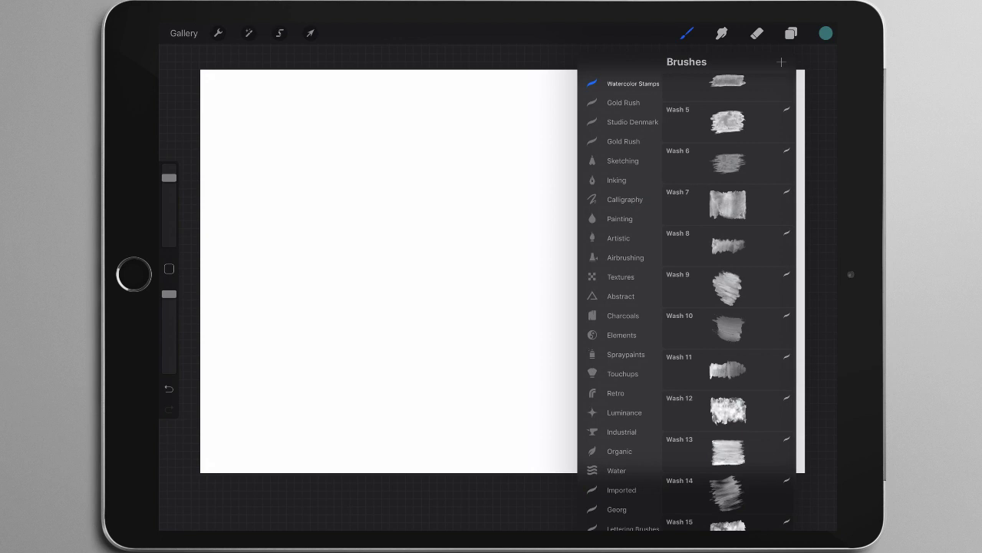
{"action": "scroll", "scroll_direction": "down", "scroll_amount": 3}
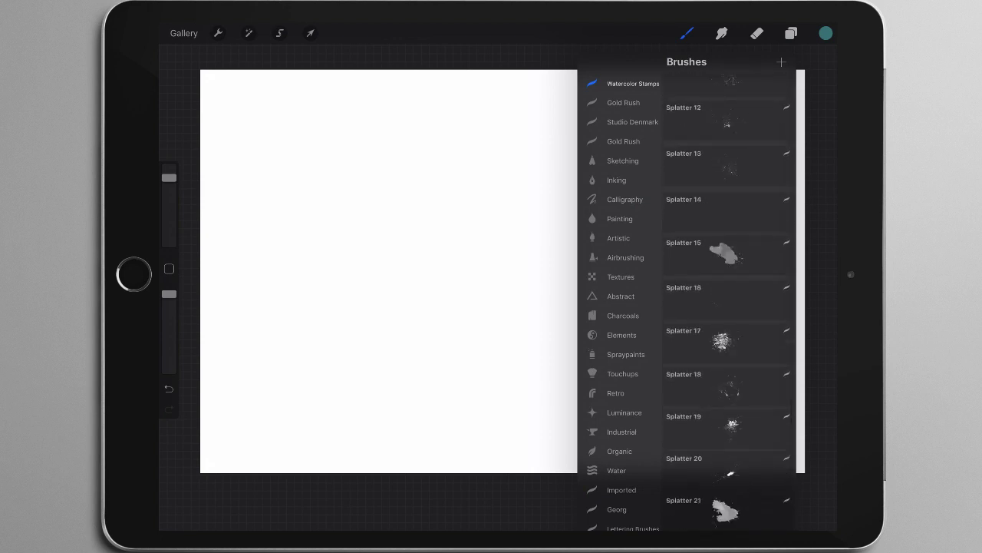
{"action": "scroll", "scroll_direction": "down", "scroll_amount": 3}
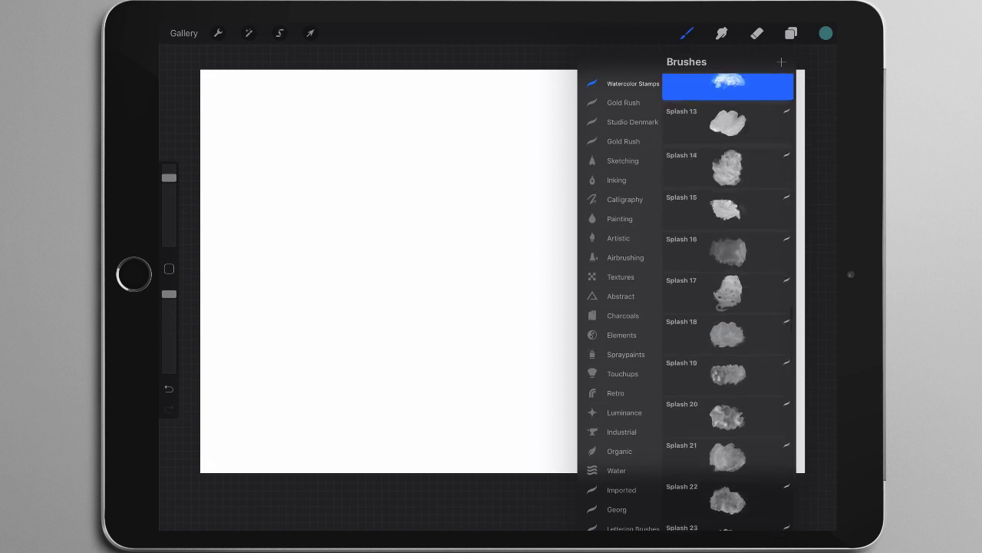
{"action": "scroll", "scroll_direction": "down", "scroll_amount": 3}
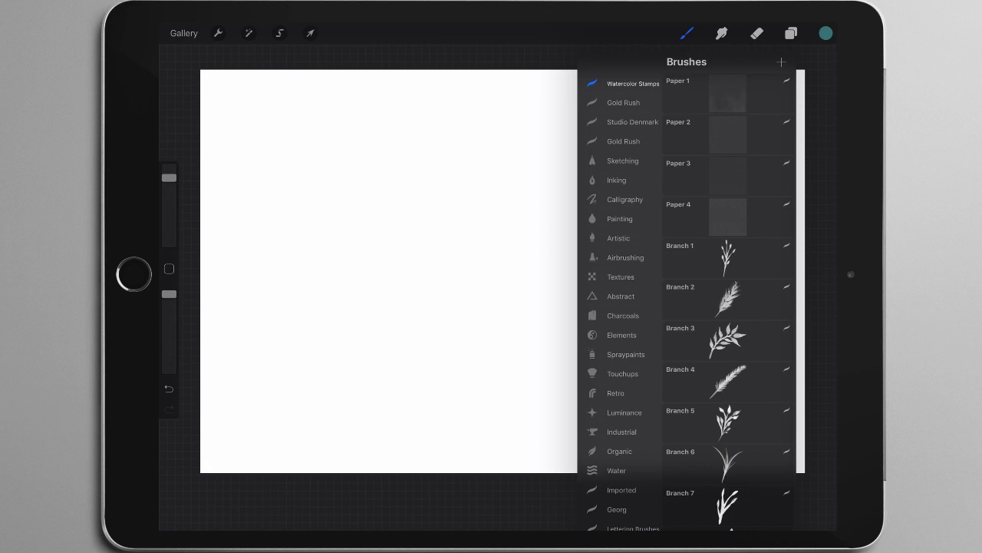
- Stamp the Paper 1 brush once so watercolour paper texture fills the canvas
{"action": "left_click", "coordinate": [728, 218]}
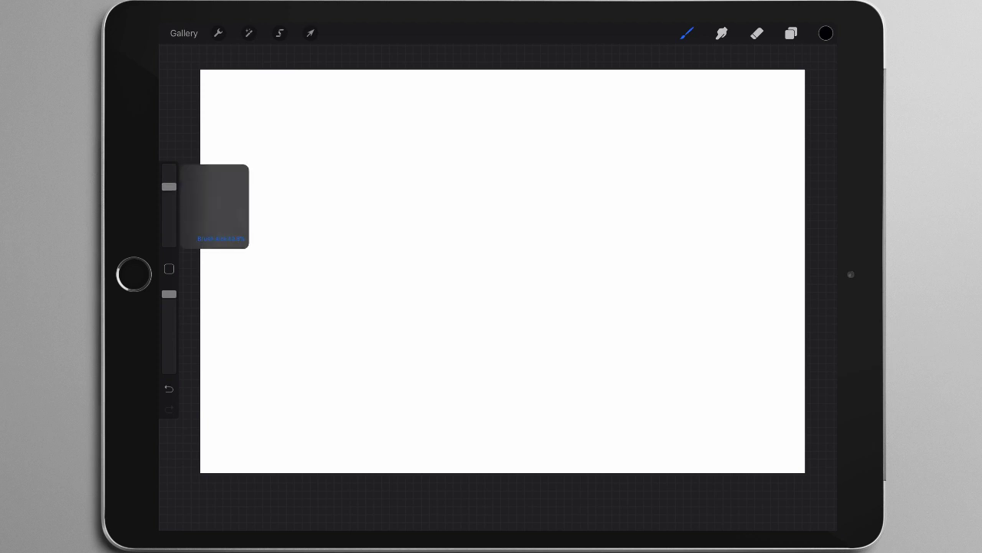
{"action": "left_click", "coordinate": [686, 34]}
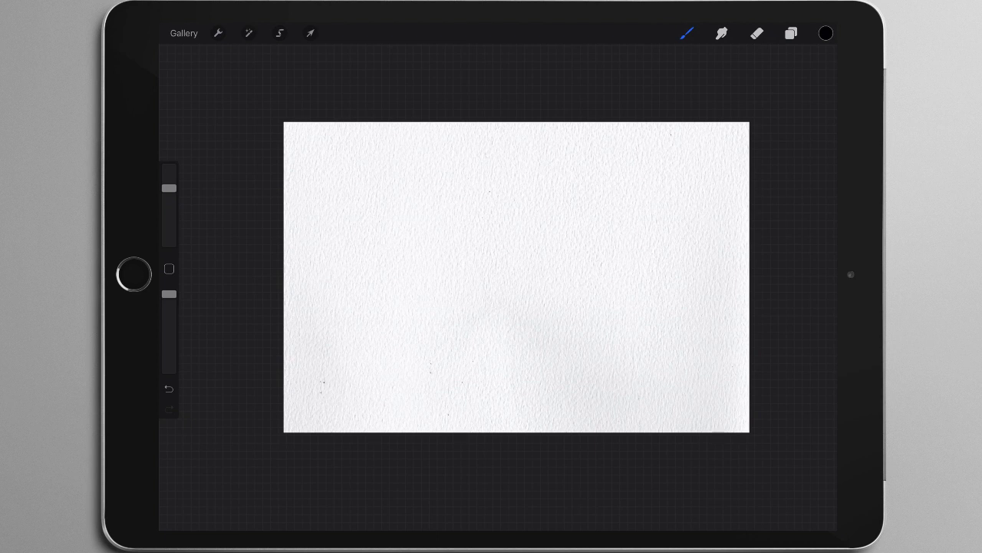
- Reorder Layer 1 to the top in the Layers panel and reveal the full layered watercolour scene
{"action": "left_click", "coordinate": [789, 33]}
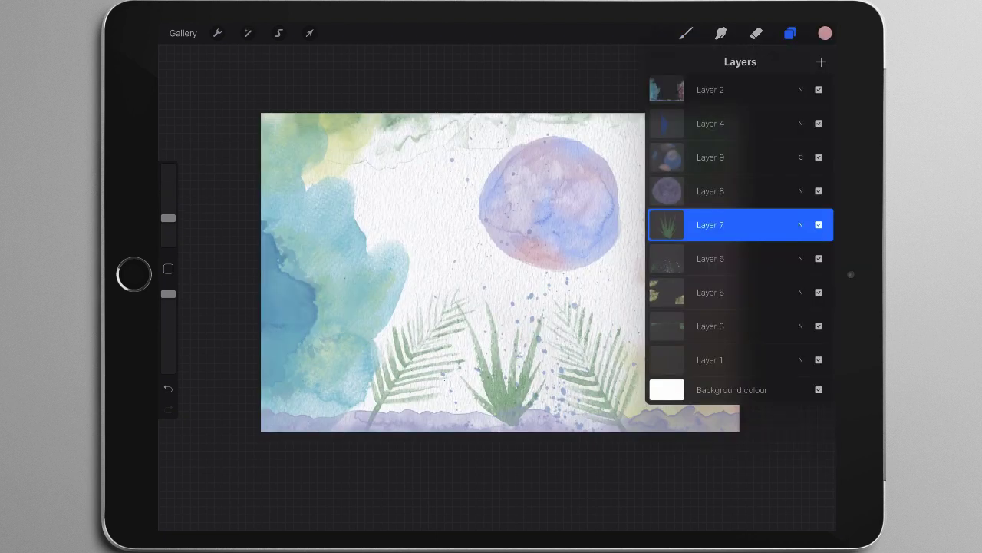
{"action": "left_click", "coordinate": [709, 360]}
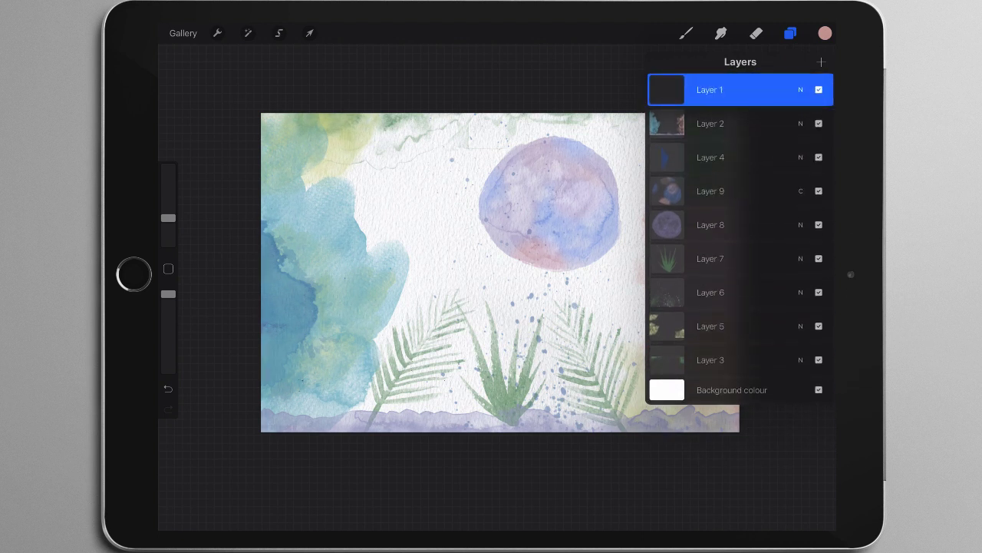
{"action": "left_click", "coordinate": [791, 31]}
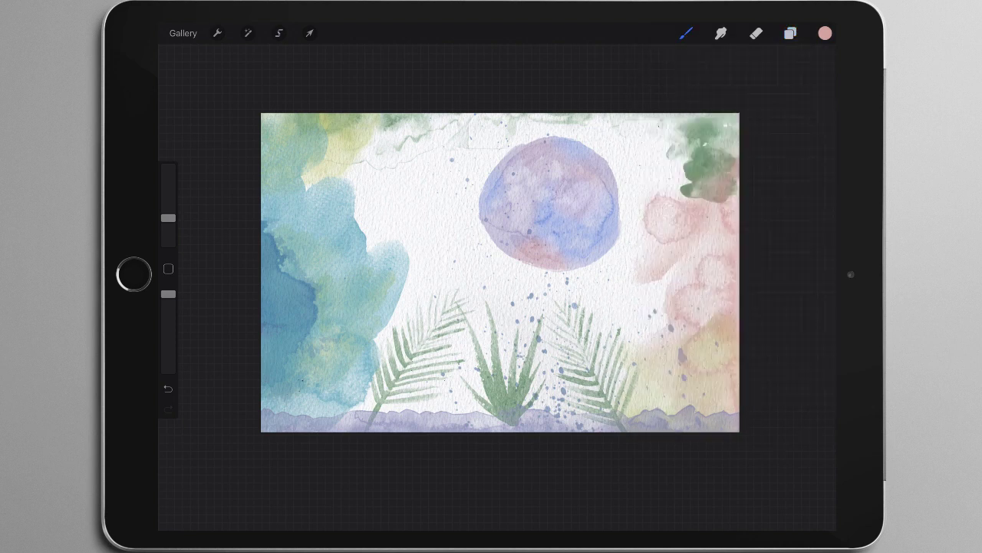